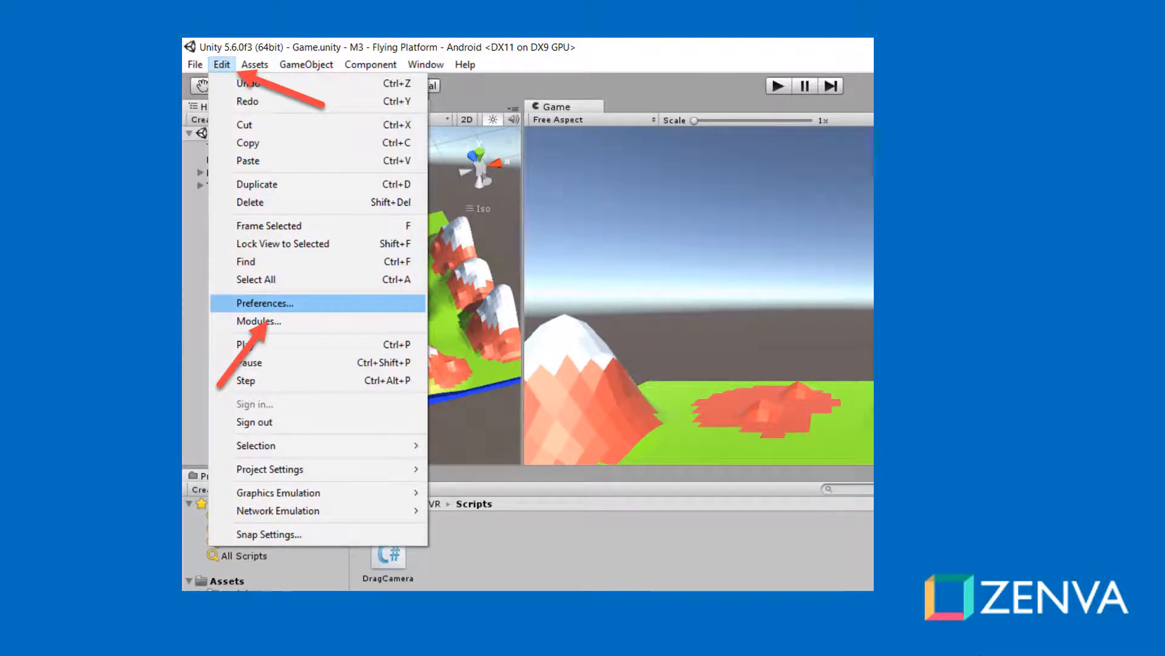
Step: Bring up Unity's editor preferences from the Edit menu
left_click(266, 303)
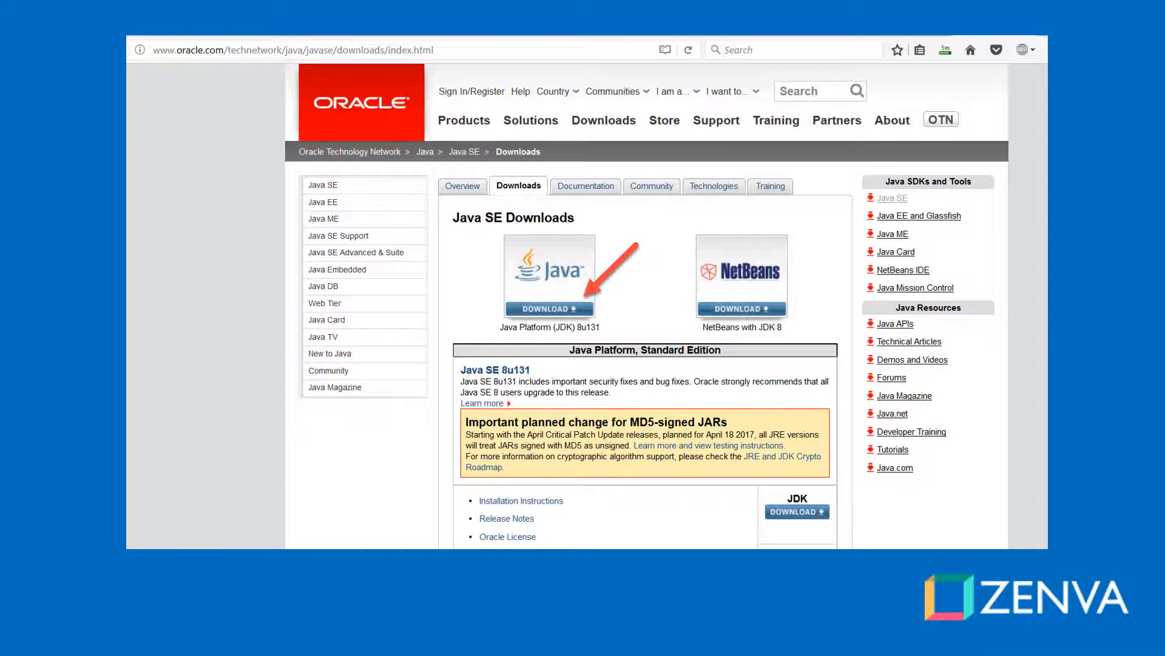
Step: Start the Java Platform (JDK) 8u131 download from Oracle's Java SE Downloads page
left_click(549, 307)
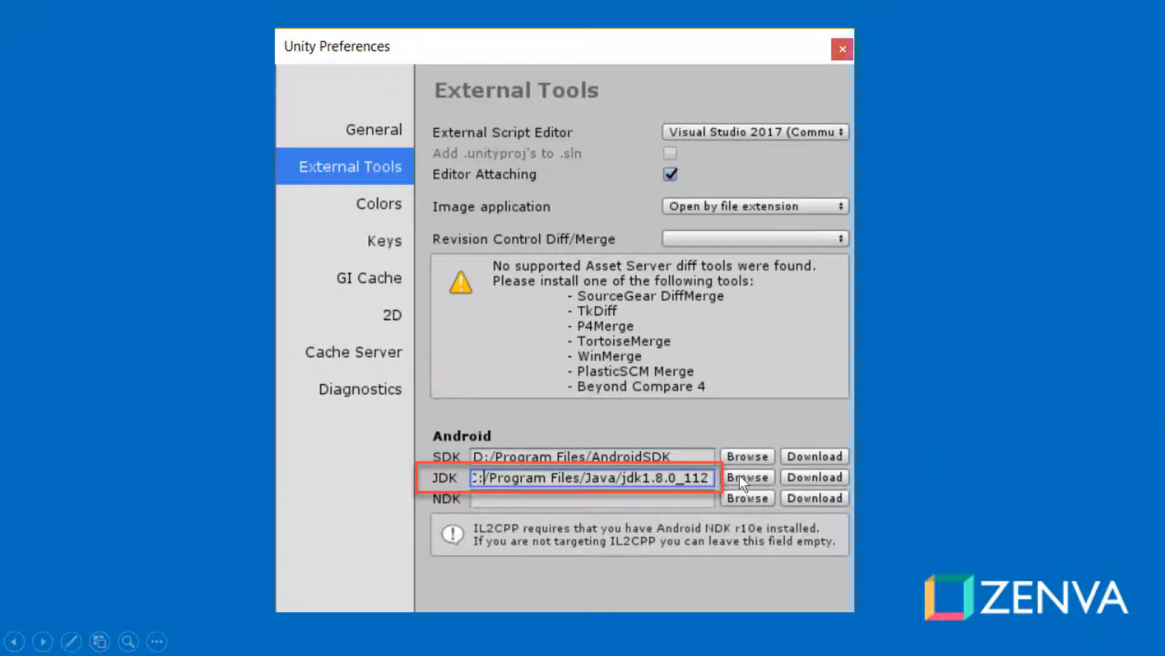
mouse_move(727, 492)
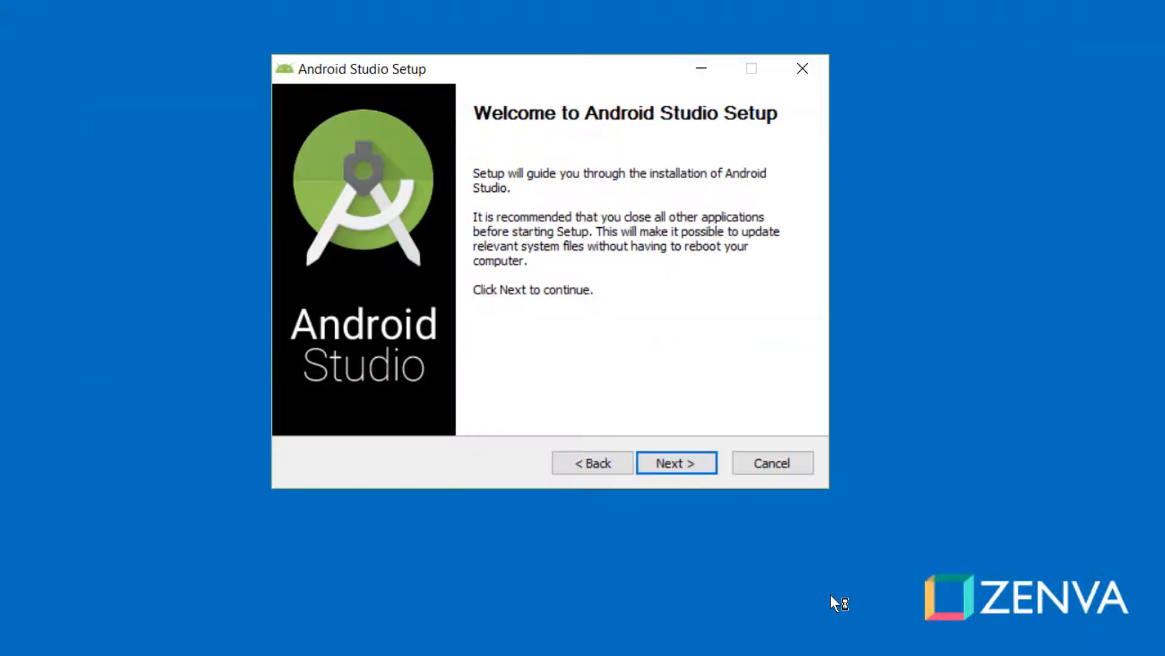
Step: Advance past the welcome page keeping Android SDK and Android Virtual Device checked
left_click(675, 462)
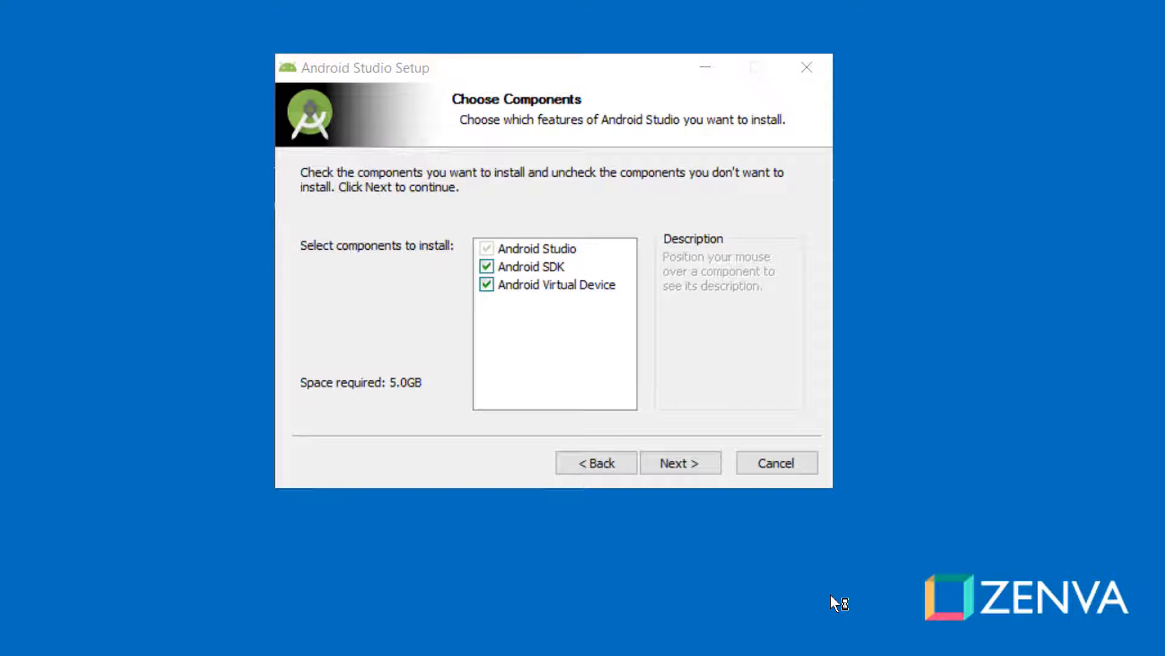
left_click(680, 463)
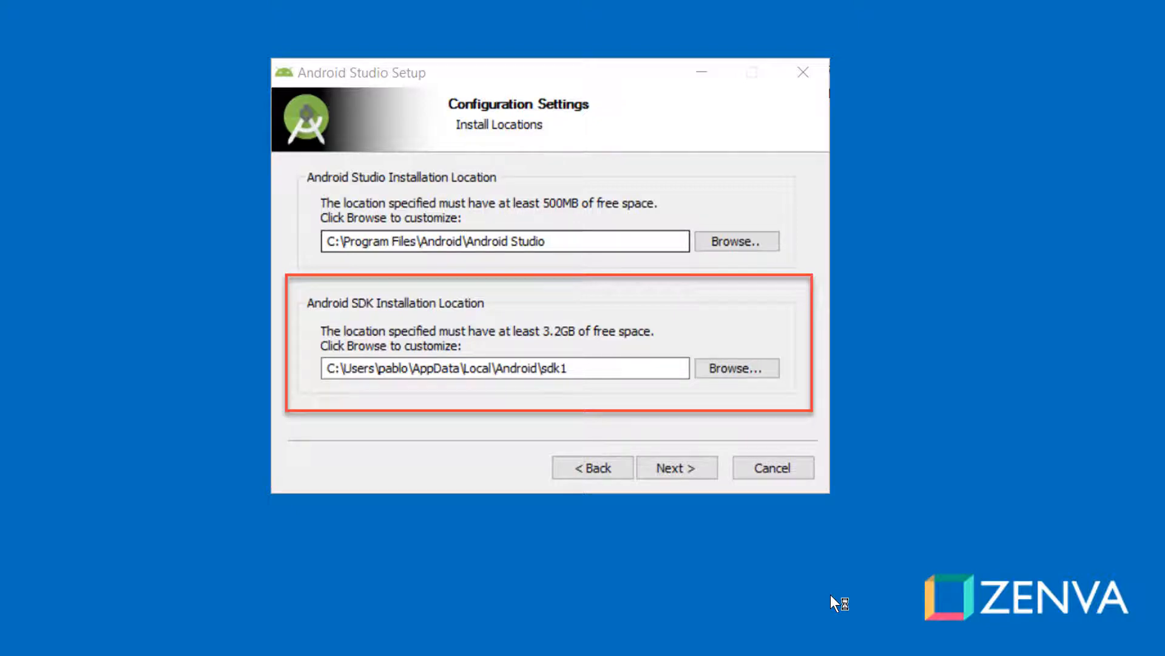
Step: Accept the install locations and continue to the Install Type step with Standard selected
left_click(675, 467)
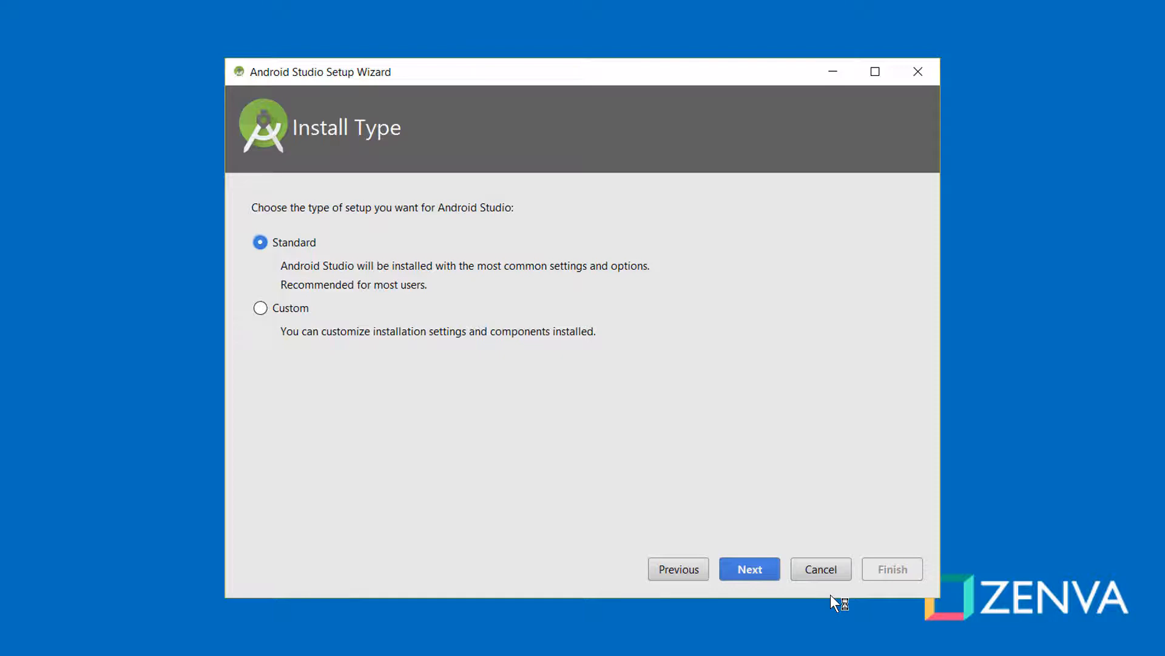
Step: Finish first-run setup with the Standard install type and the existing D:\AndroidSDK location
left_click(750, 569)
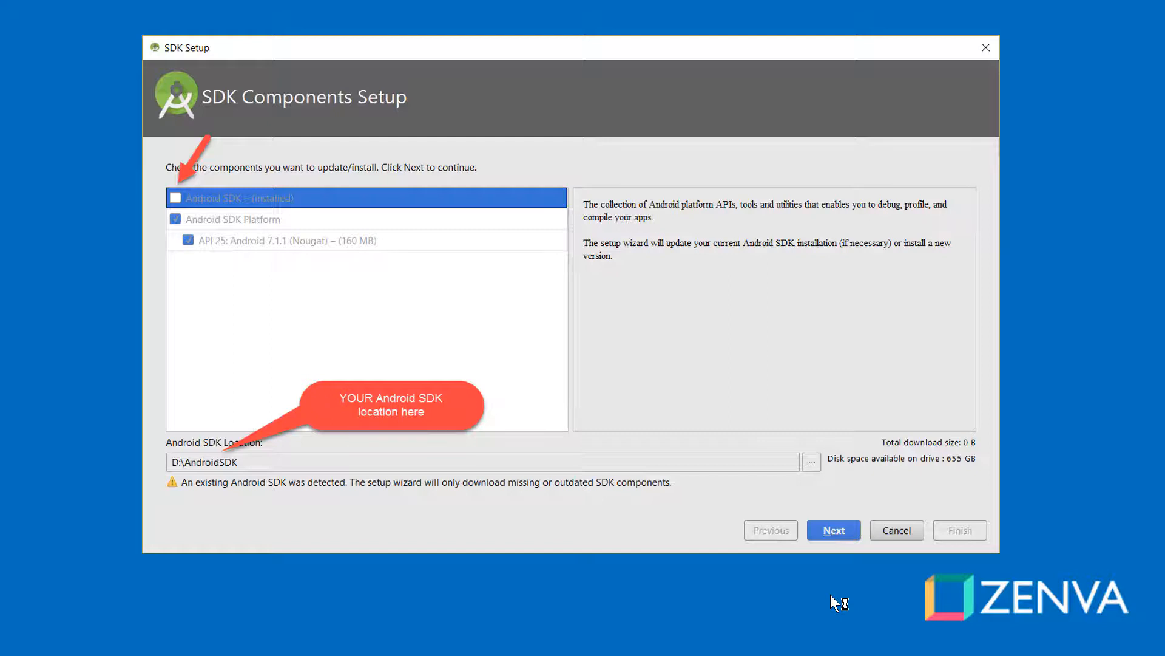
left_click(737, 444)
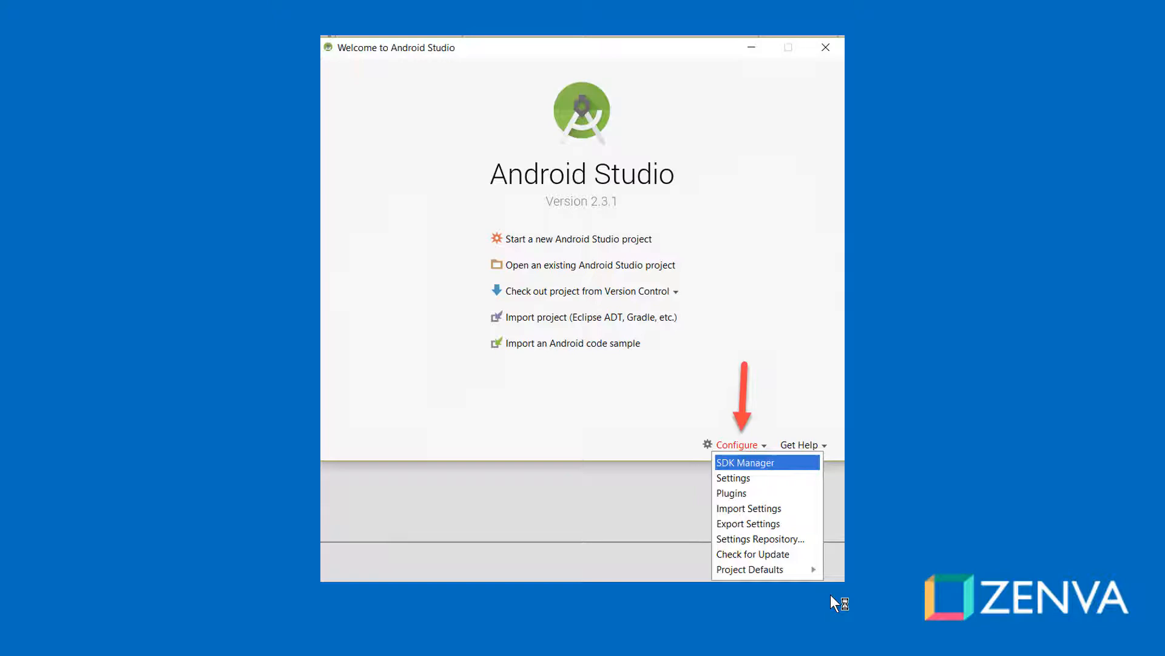
Step: Launch the SDK Manager from the welcome screen's Configure menu
left_click(746, 461)
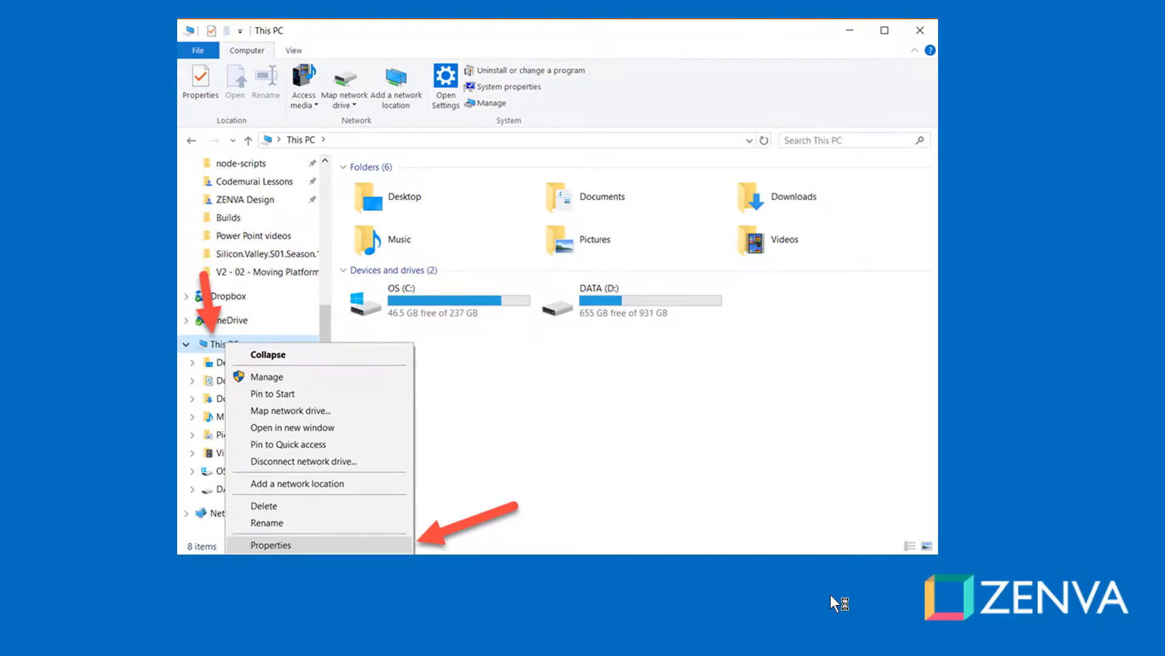
Step: Reach the Environment Variables dialog through This PC's system properties
left_click(271, 545)
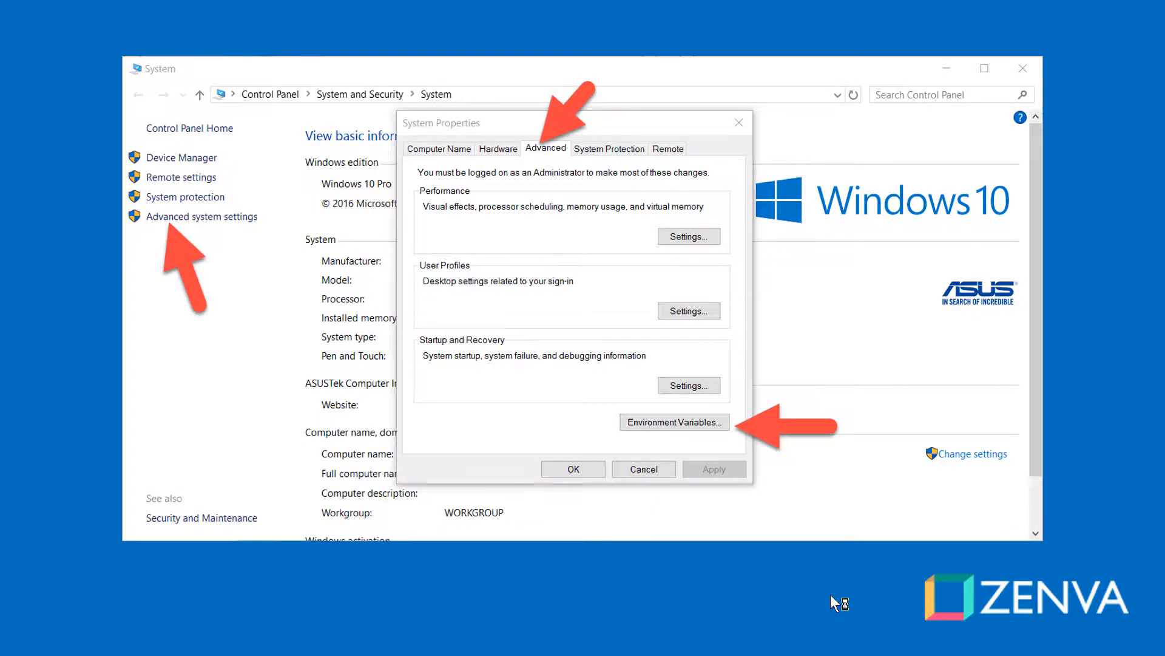
left_click(673, 422)
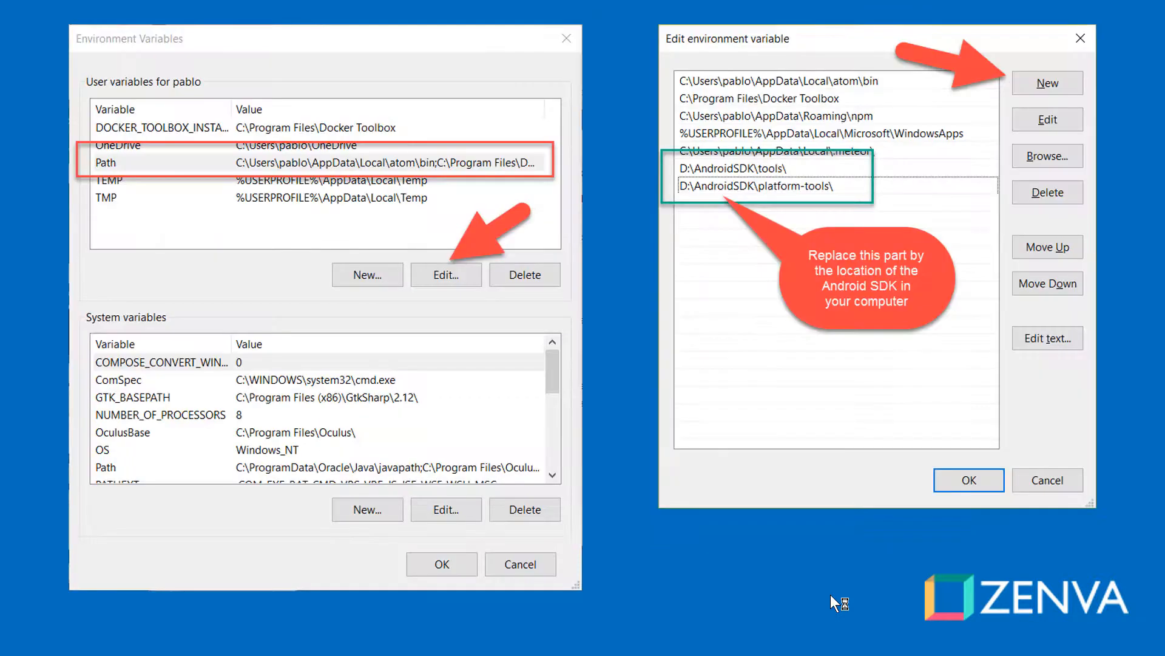